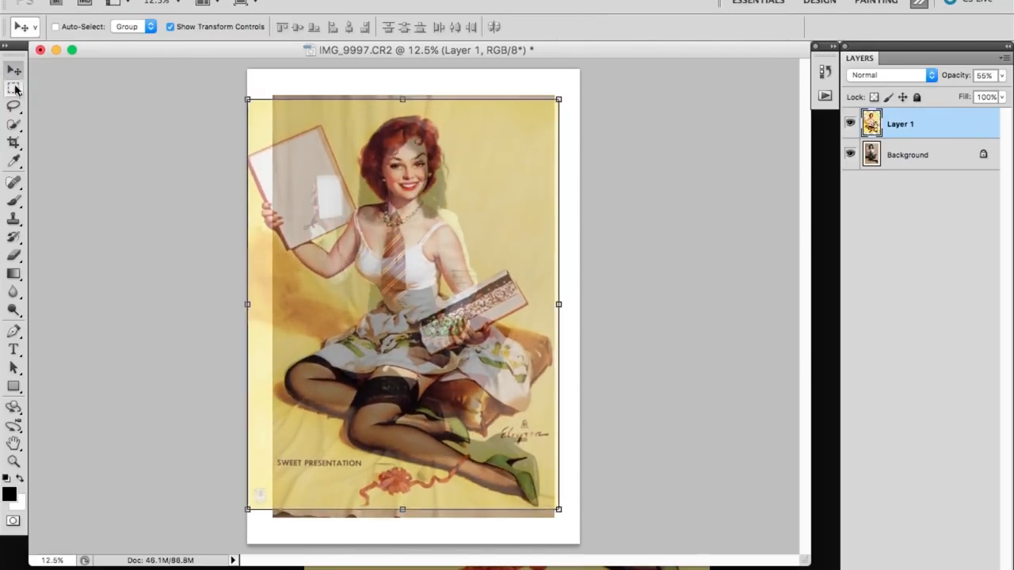
# Step: Commit the painting layer's transform over the photo and restore its opacity to 100%
pyautogui.click(13, 142)
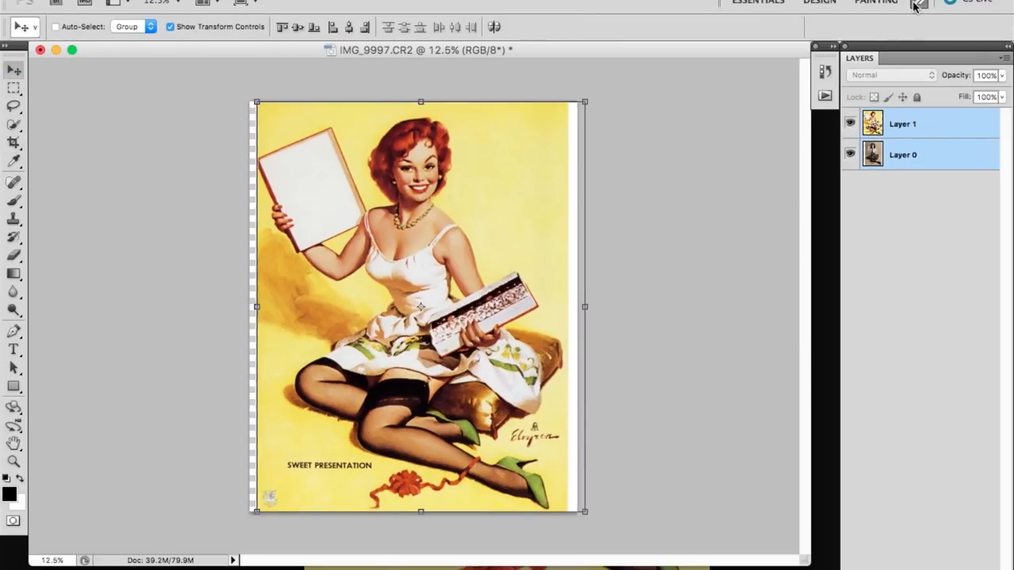
pyautogui.click(850, 124)
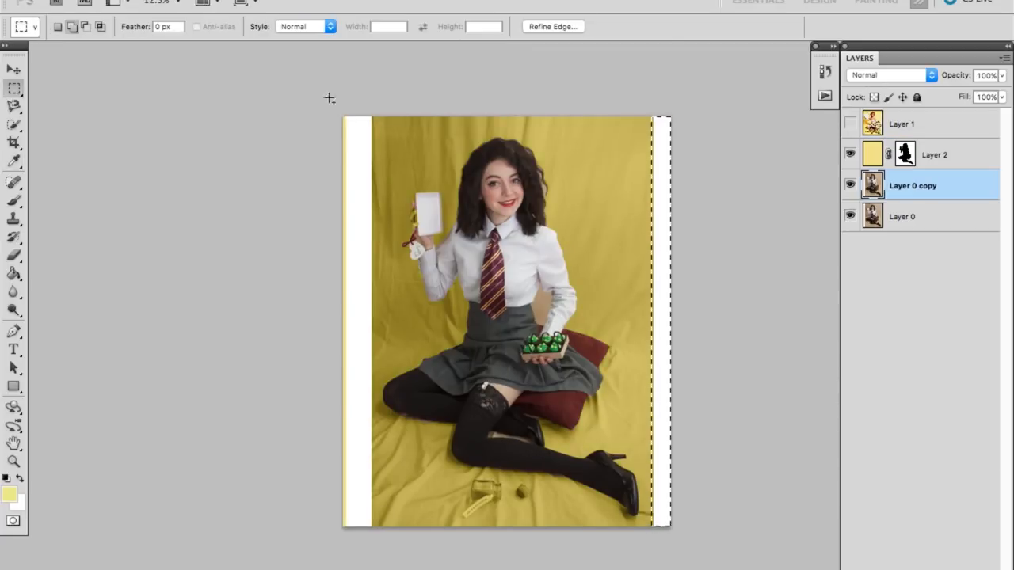
# Step: Content-Aware fill the selected side strips, then clone-stamp the backdrop near the right edge
pyautogui.rightClick(356, 150)
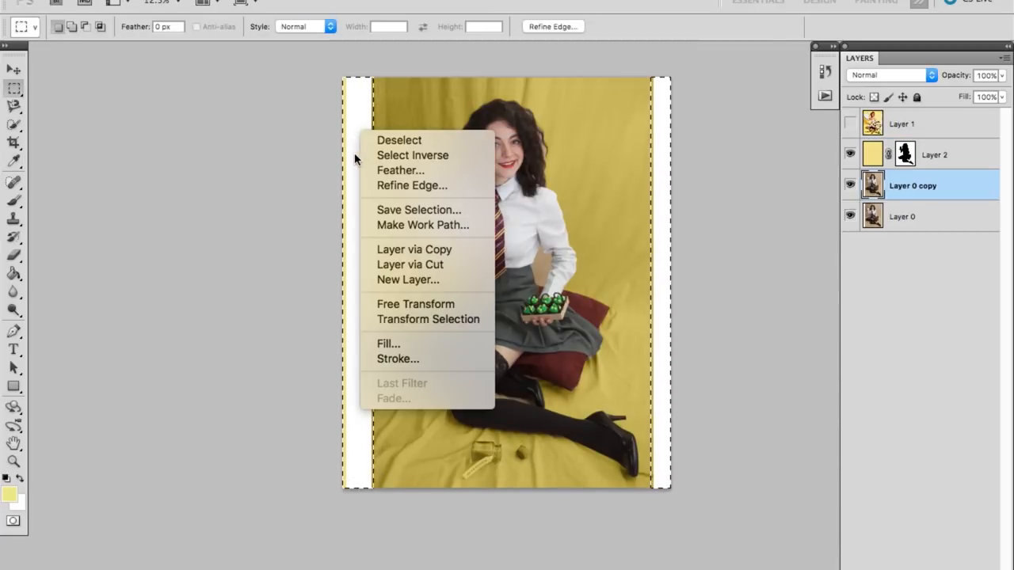
pyautogui.click(388, 342)
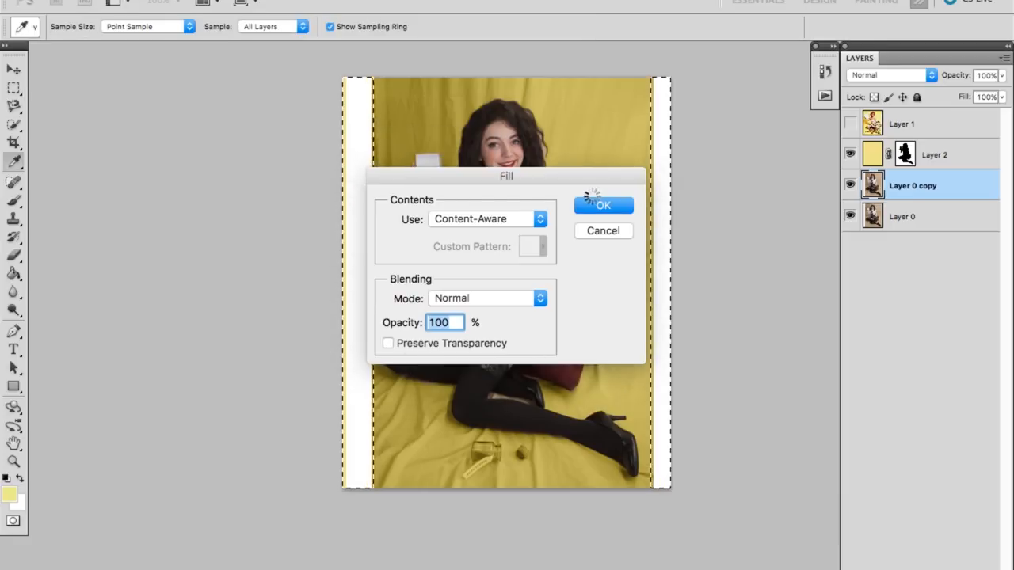
pyautogui.click(604, 206)
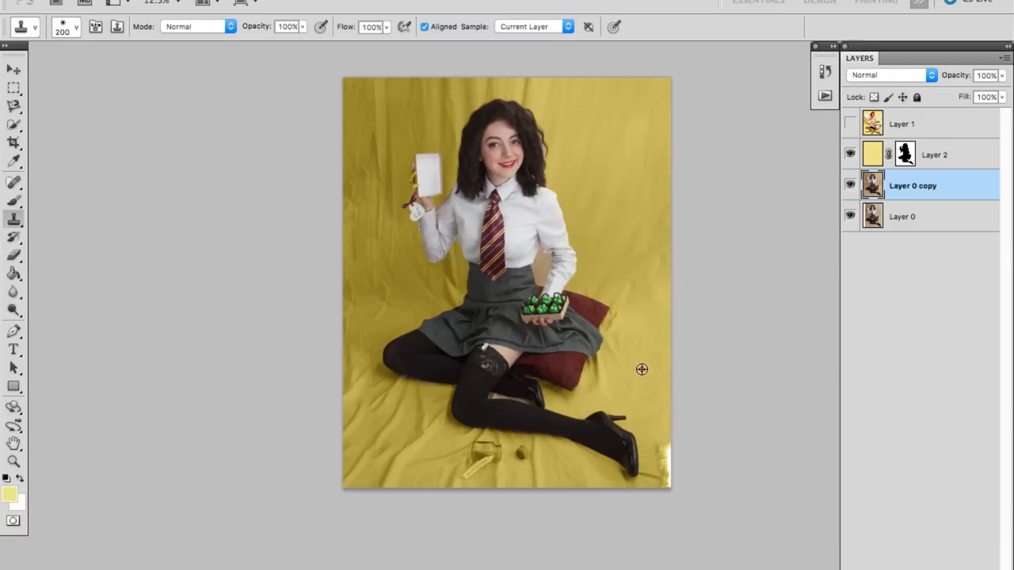
pyautogui.click(934, 155)
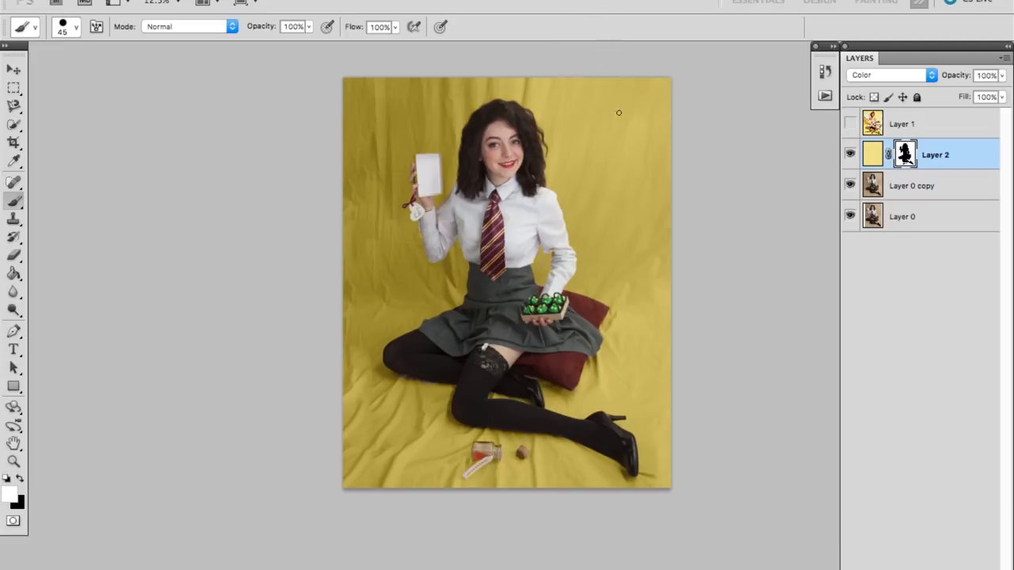
pyautogui.moveTo(659, 117)
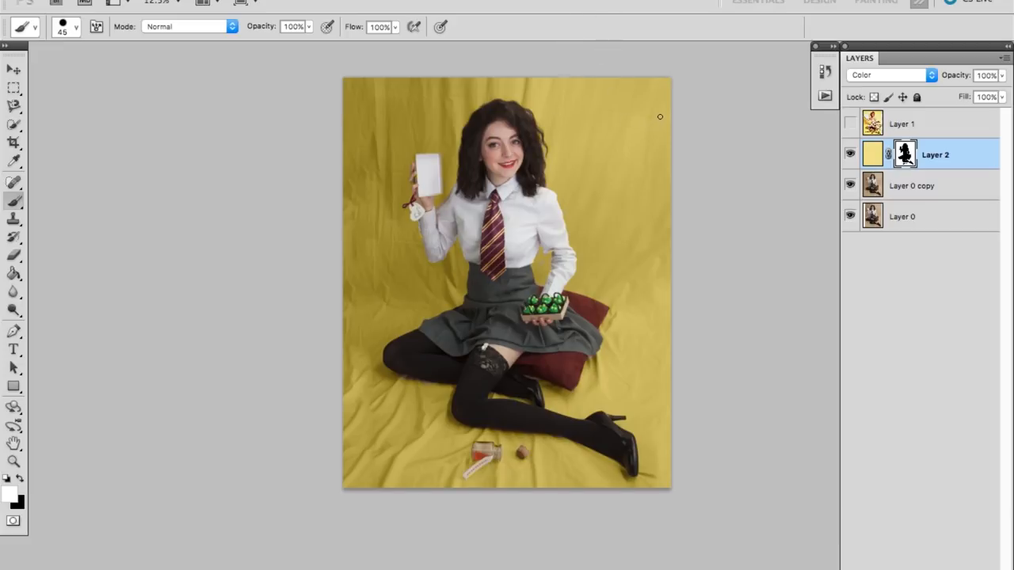
pyautogui.click(12, 201)
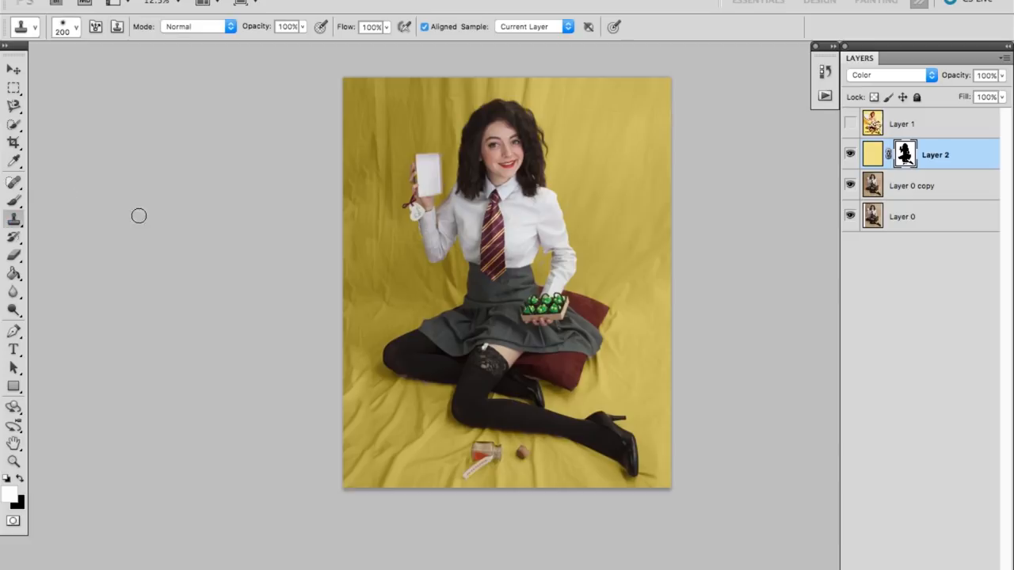
pyautogui.click(912, 185)
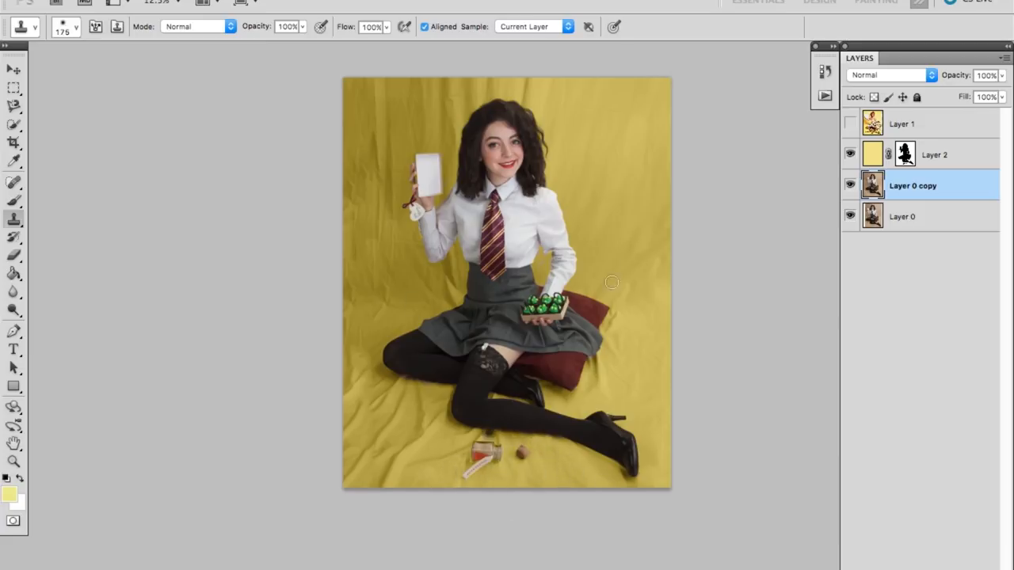
pyautogui.click(12, 159)
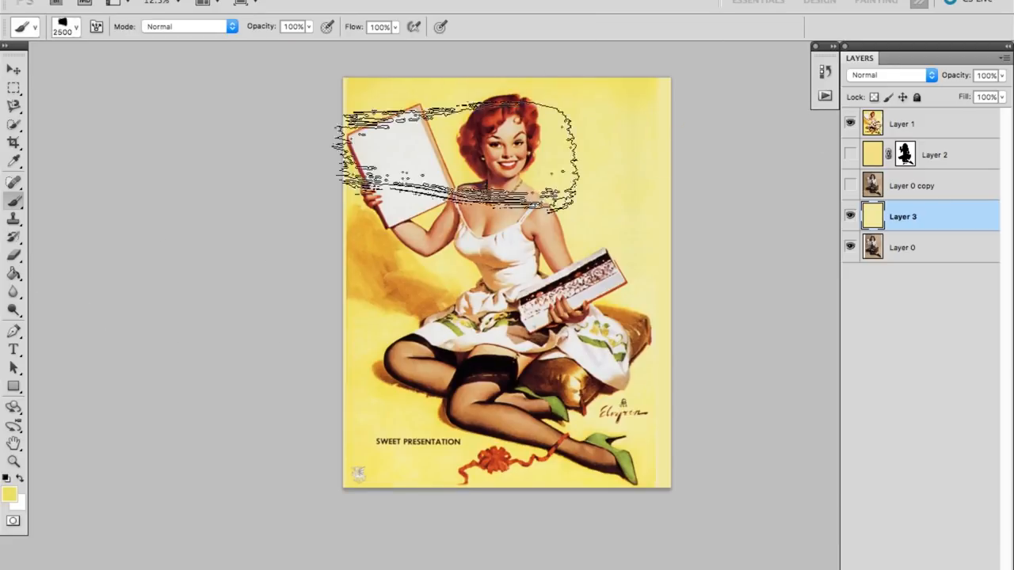
# Step: Brush light yellow tones onto the backdrop layer, comparing against the painting, and sample a warm shadow colour
pyautogui.click(849, 124)
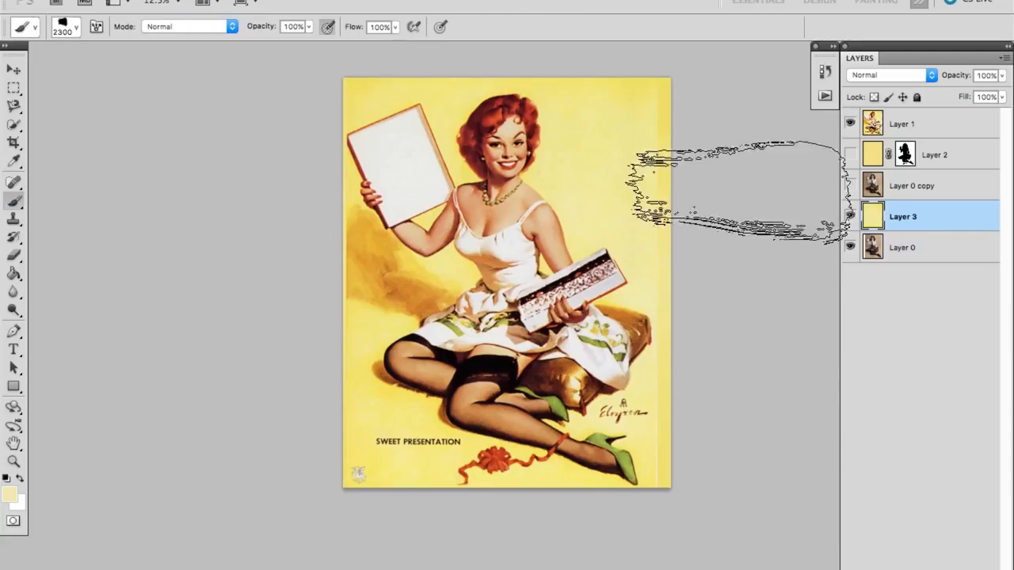
pyautogui.click(851, 123)
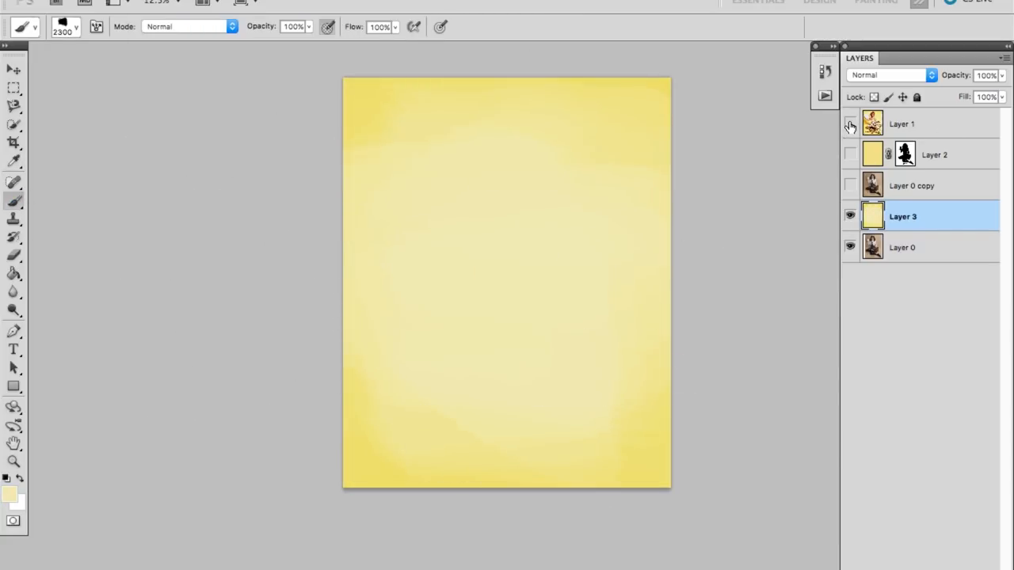
pyautogui.click(851, 123)
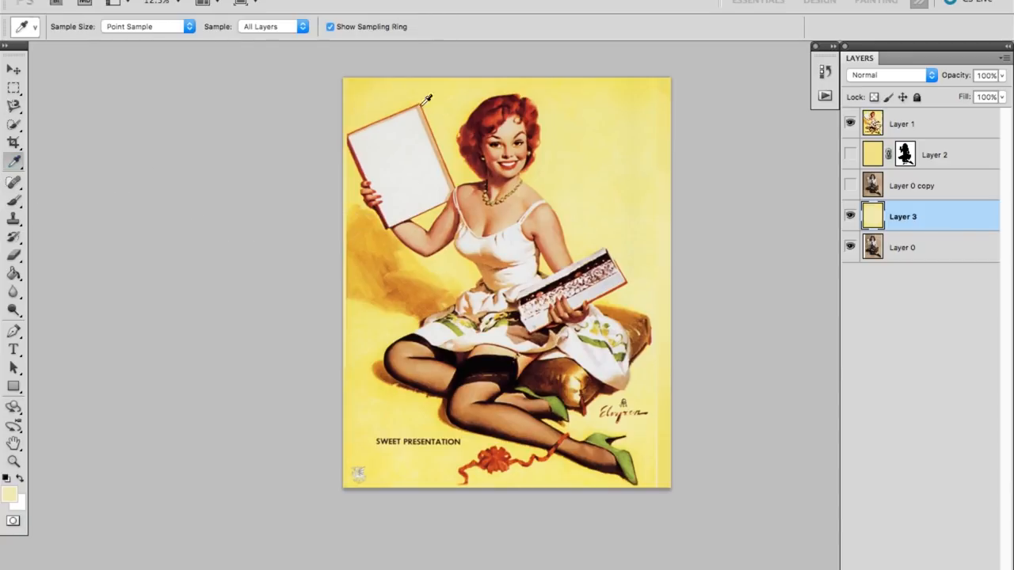
pyautogui.click(388, 267)
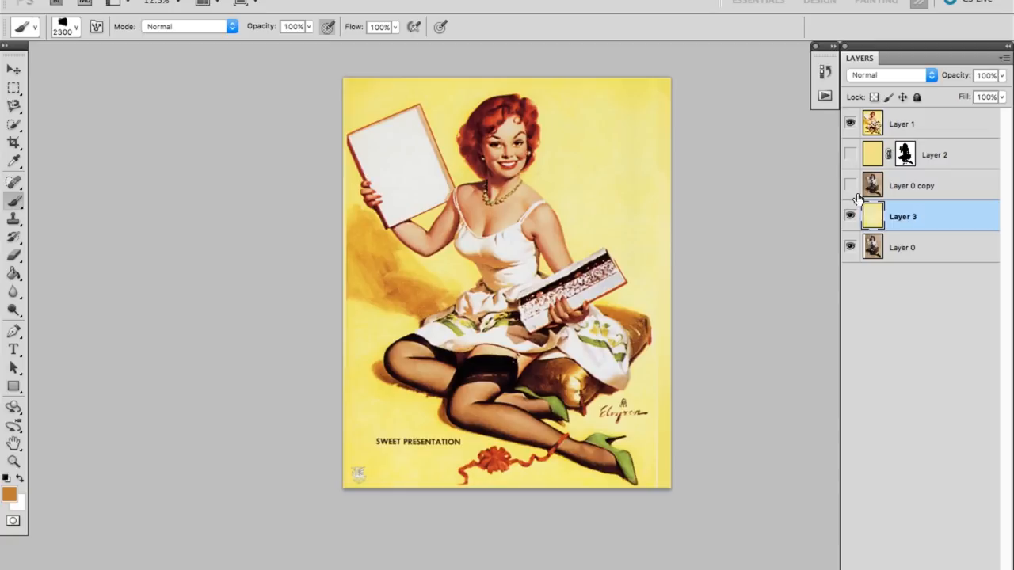
# Step: On a new layer, dab the brown shadow sweep left of the figure and adjust the brush size
pyautogui.click(1005, 59)
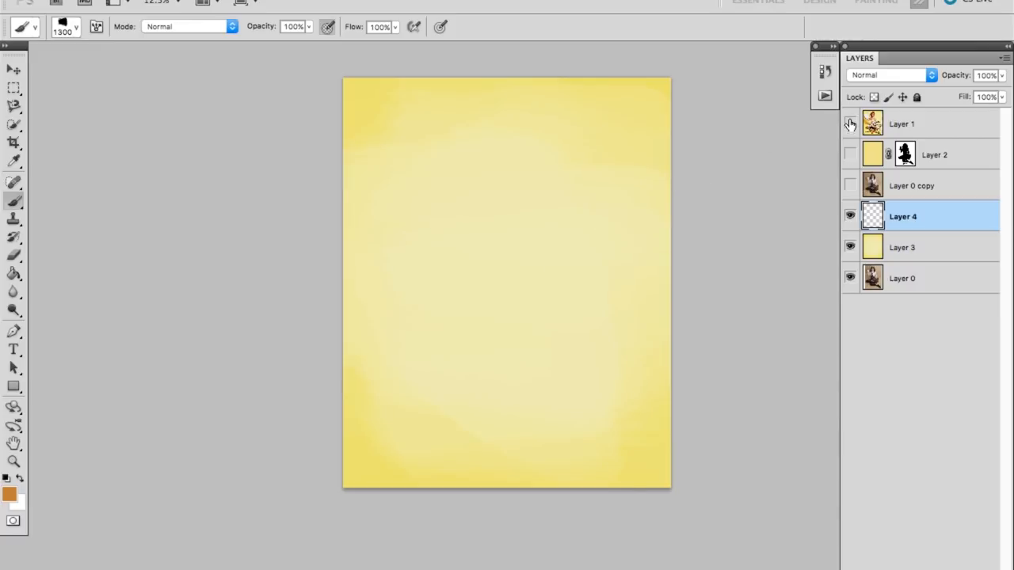
pyautogui.click(849, 123)
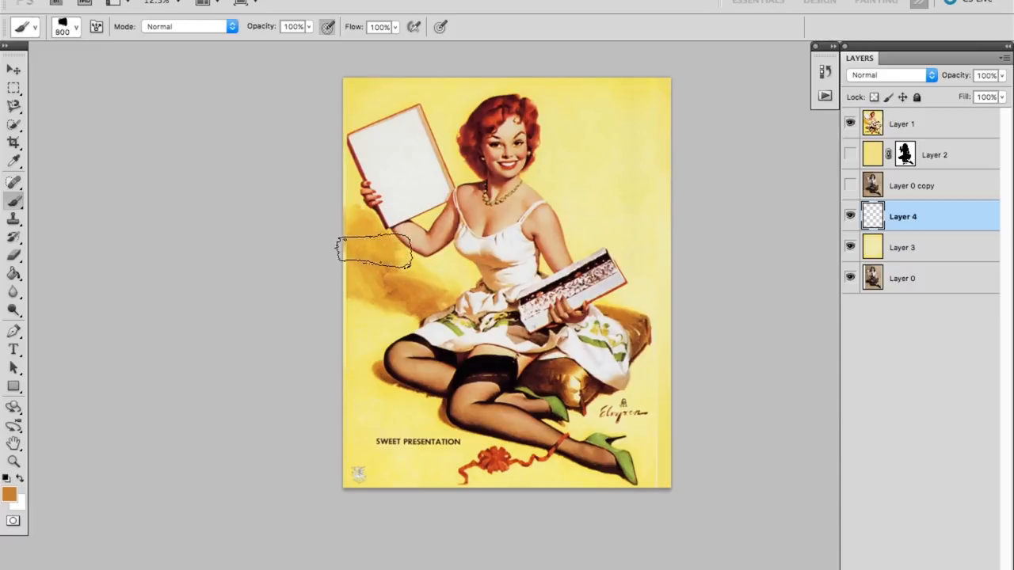
pyautogui.click(849, 124)
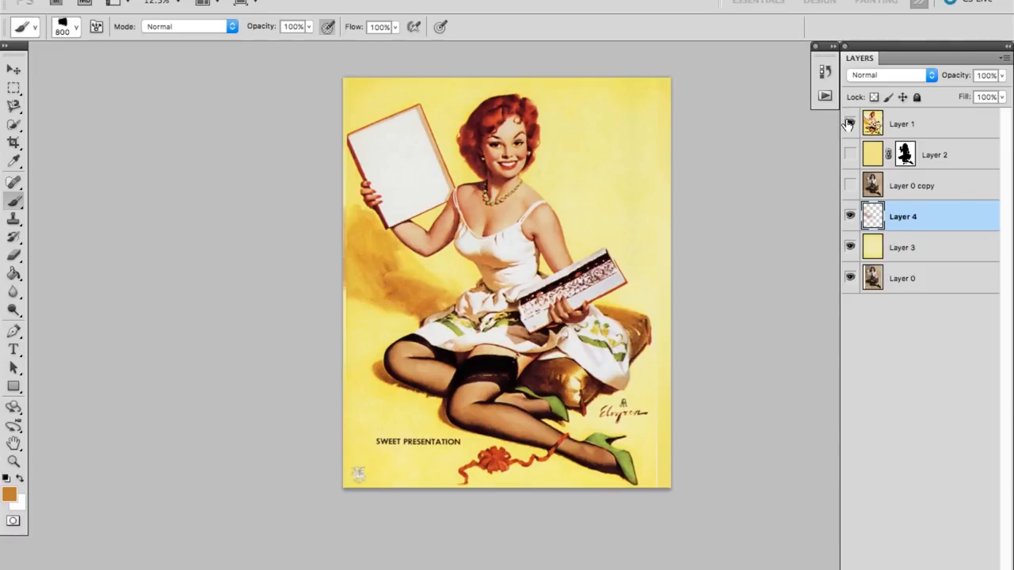
pyautogui.click(850, 123)
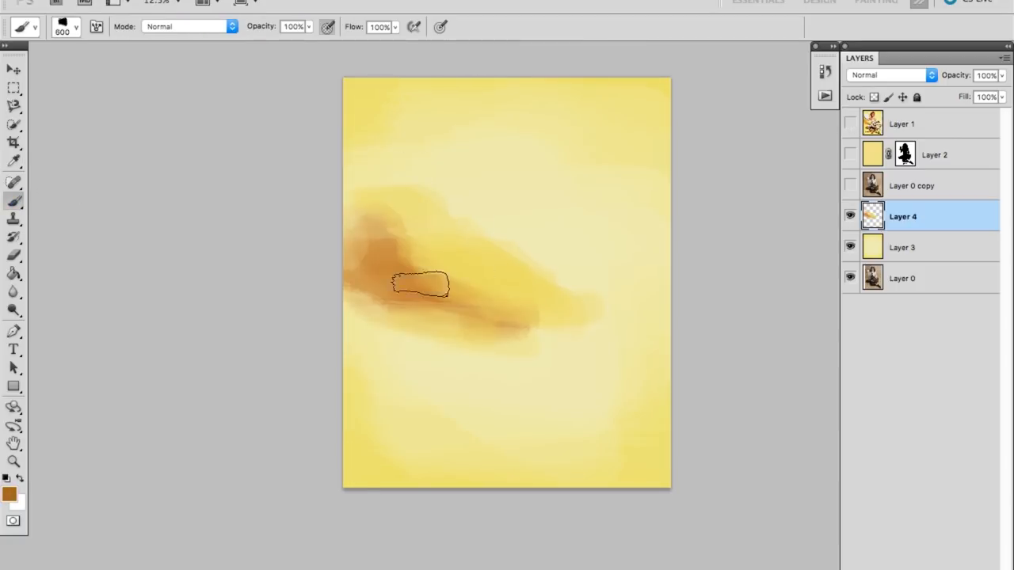
pyautogui.rightClick(935, 155)
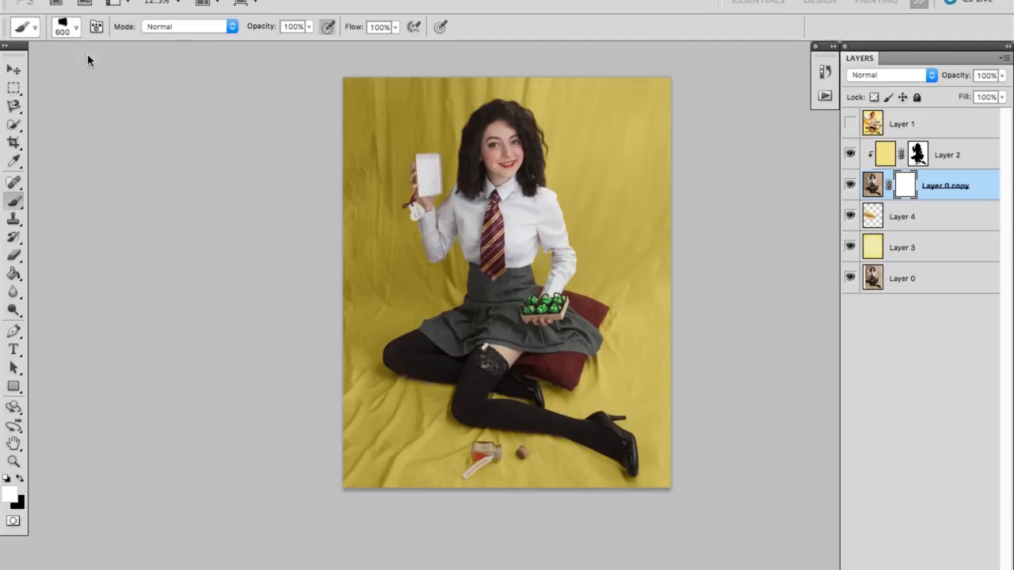
# Step: Set a soft round brush and paint the Layer 0 copy mask around her legs and skirt
pyautogui.click(76, 26)
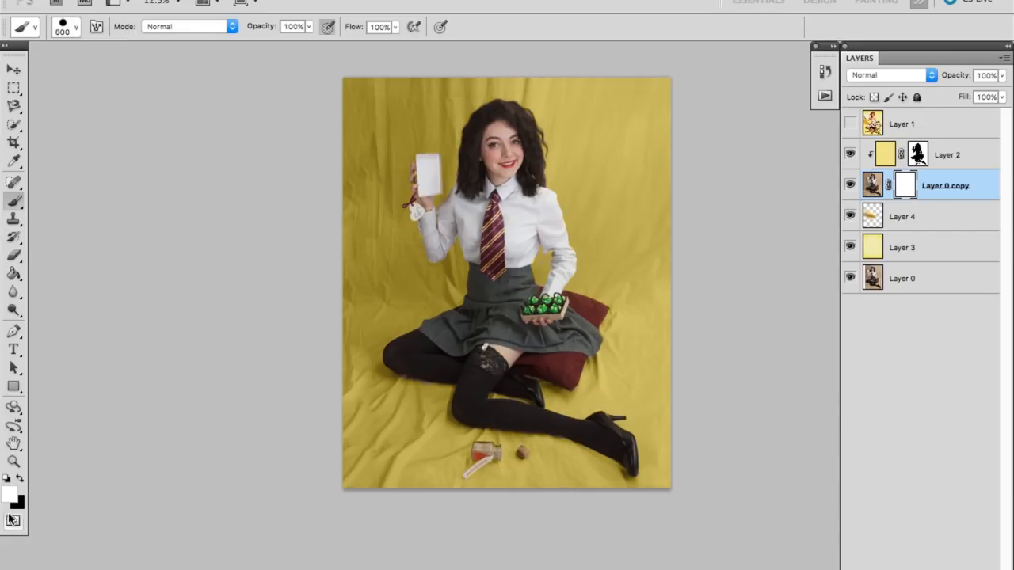
pyautogui.click(76, 25)
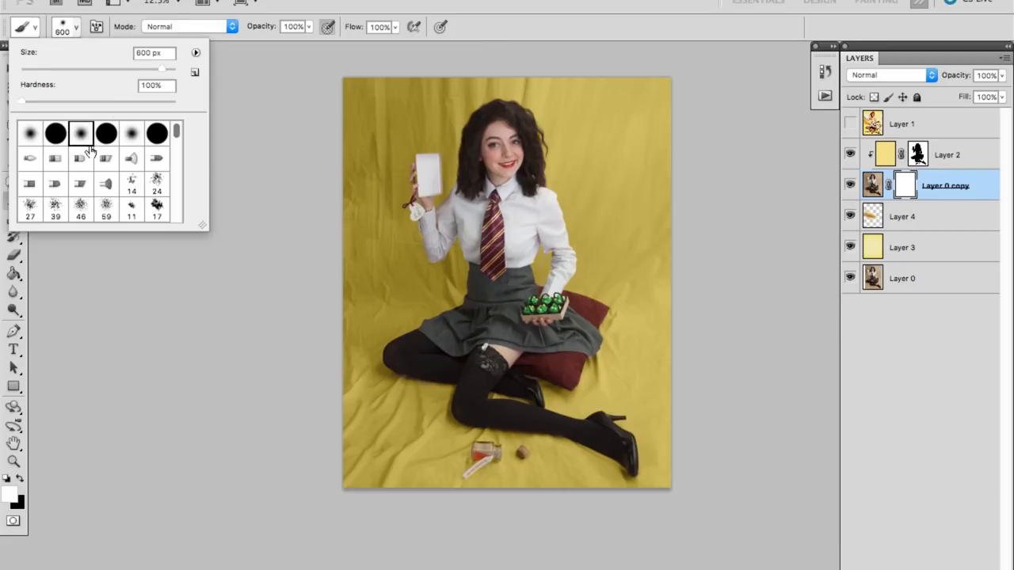
pyautogui.click(256, 339)
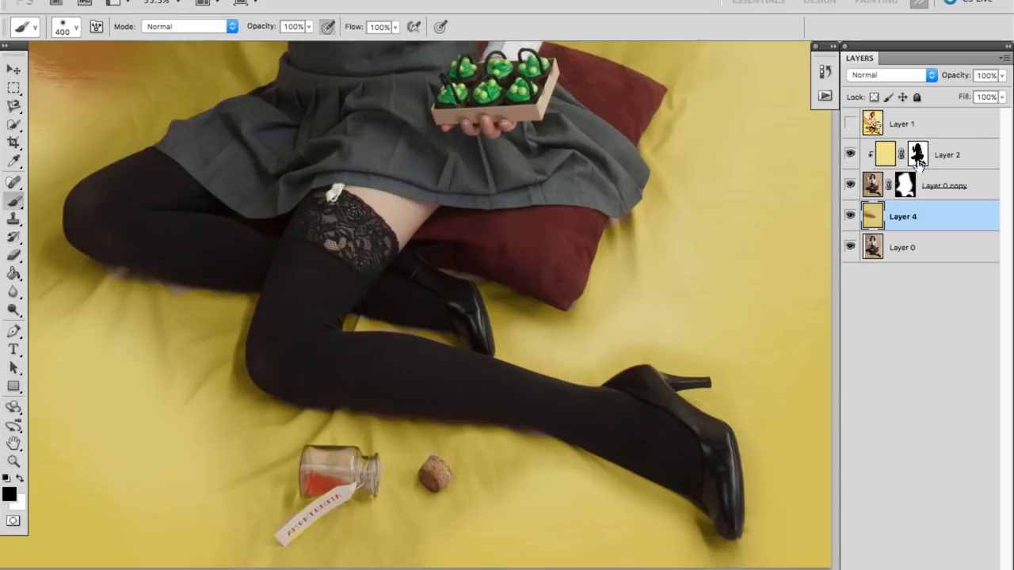
# Step: Paint the Layer 2 mask to blend the pillow and skirt edges, then view the whole picture
pyautogui.click(948, 155)
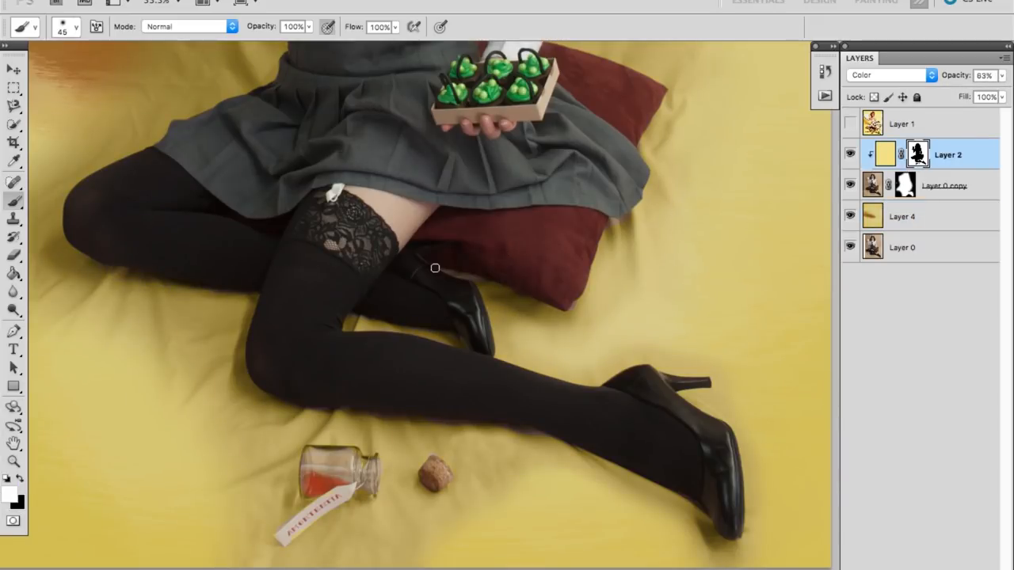
pyautogui.moveTo(425, 361)
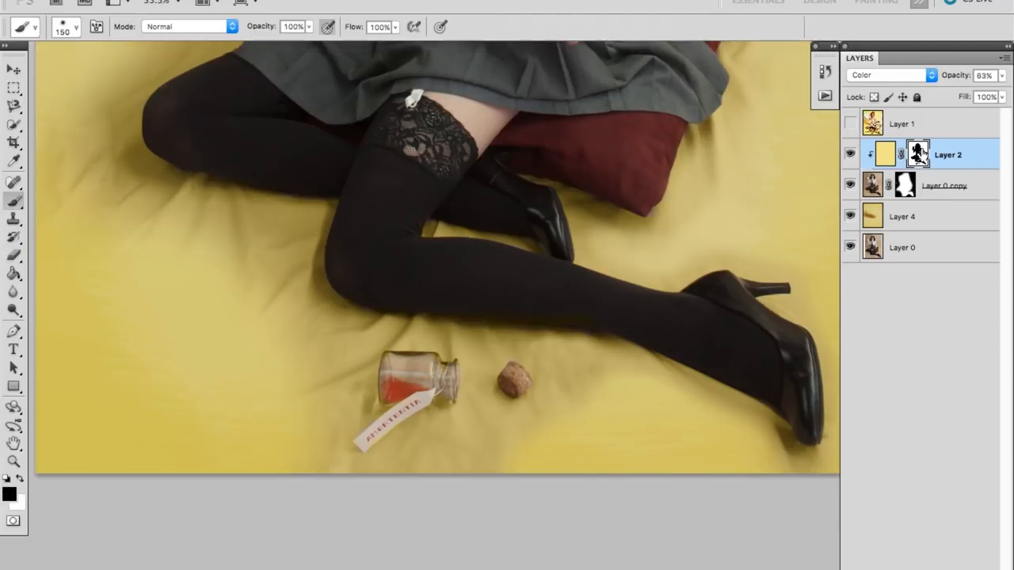
pyautogui.click(944, 185)
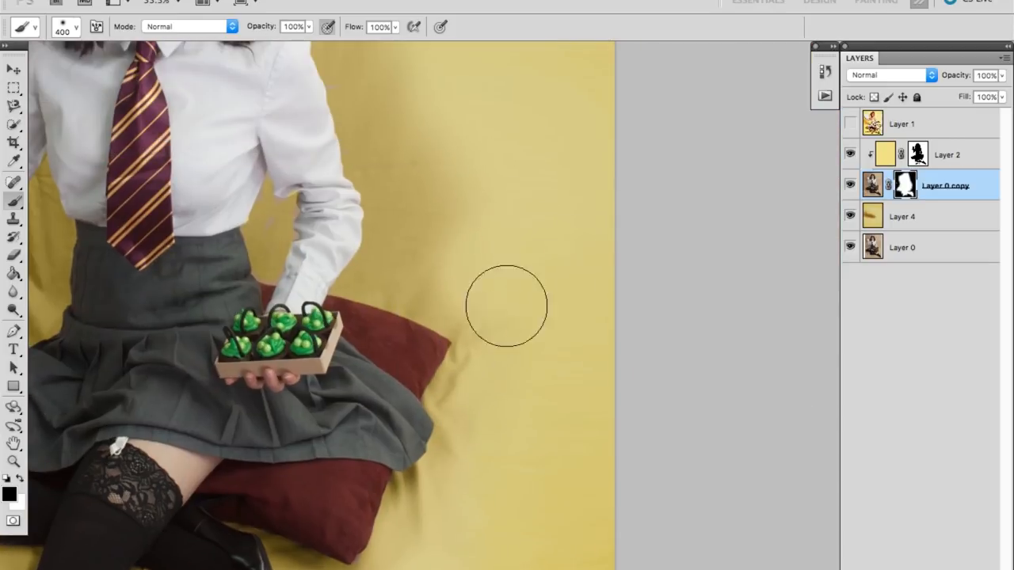
pyautogui.click(947, 155)
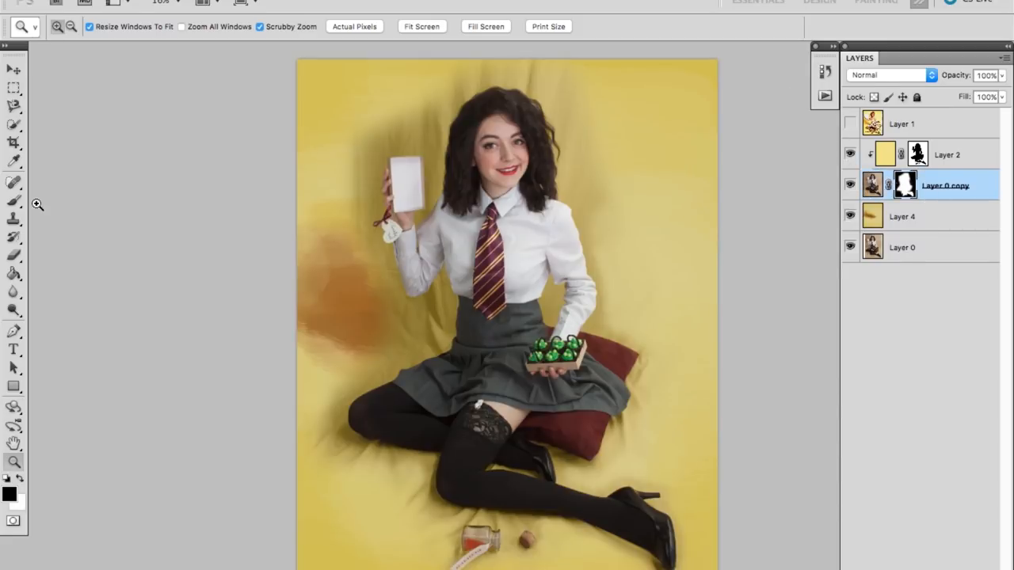
# Step: Apply a Hue/Saturation Colorize tint to warm the backdrop and burn in its shadows
pyautogui.click(13, 199)
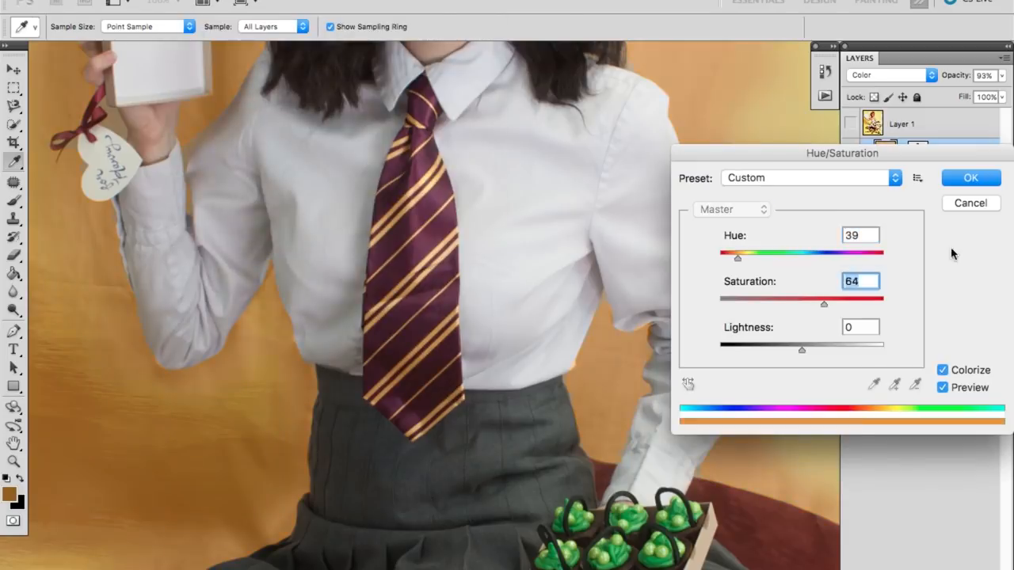
pyautogui.click(969, 177)
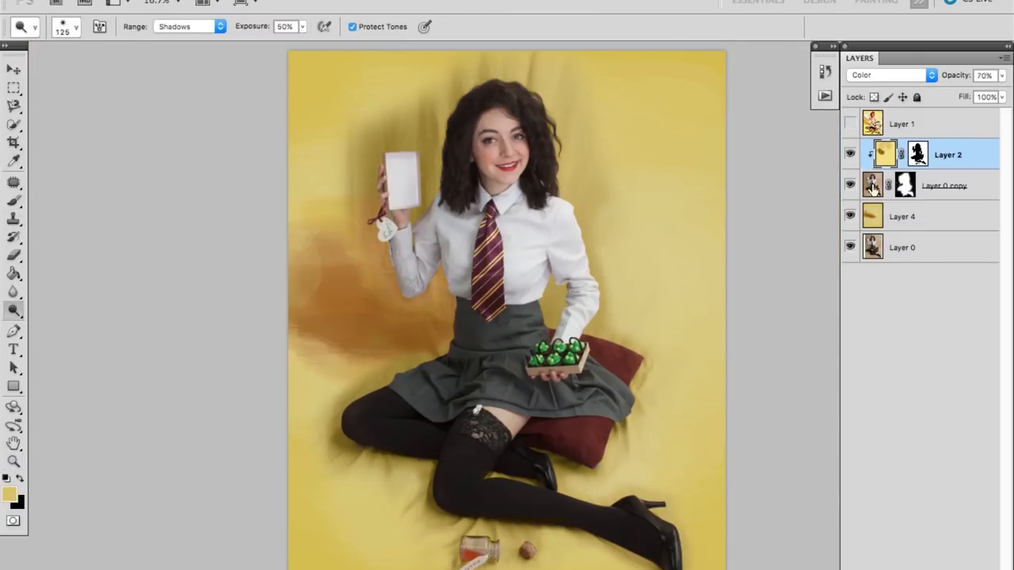
pyautogui.click(945, 186)
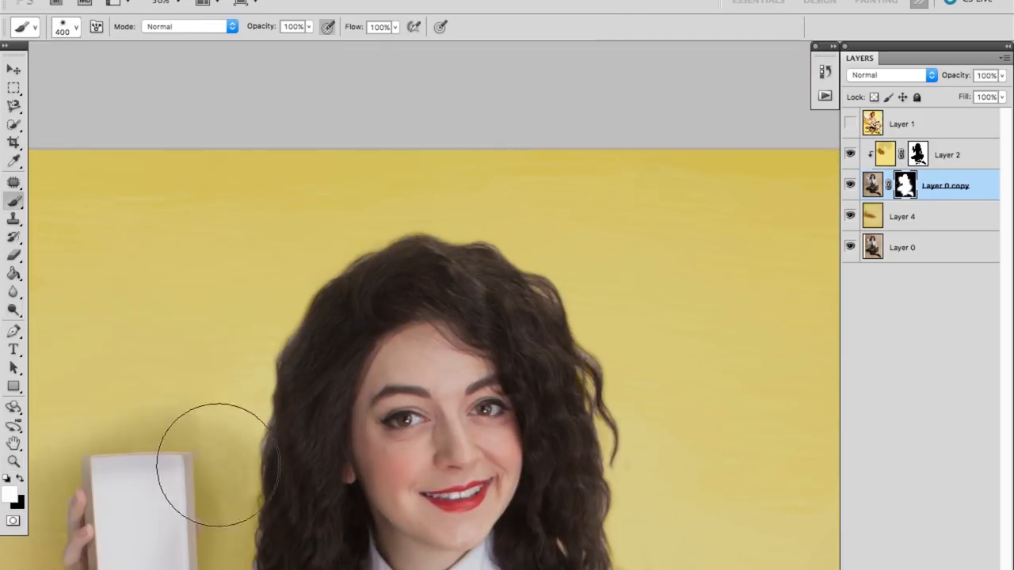
# Step: Refine the Layer 2 and photo masks around her hair, head and raised hand
pyautogui.click(947, 156)
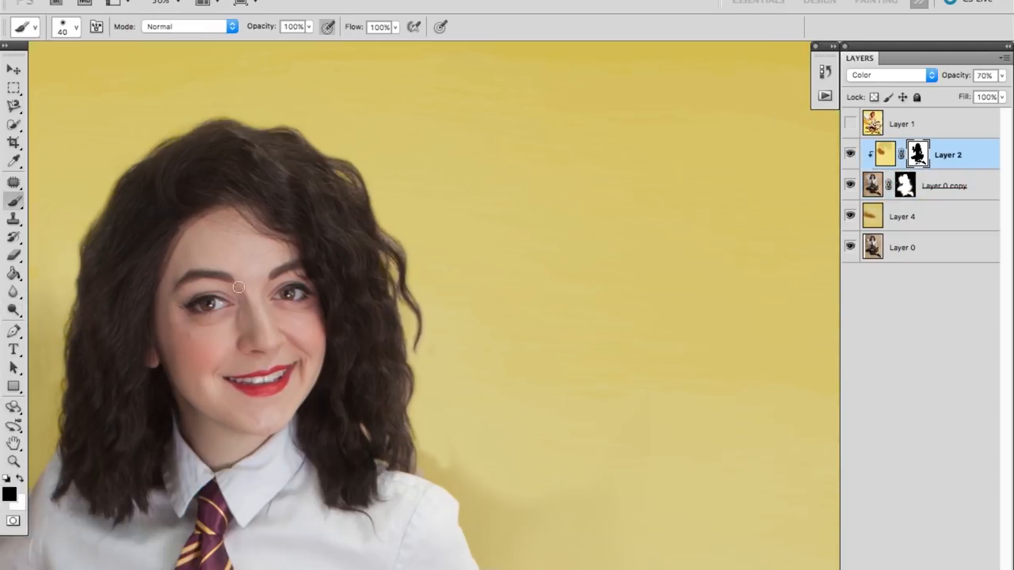
pyautogui.click(944, 185)
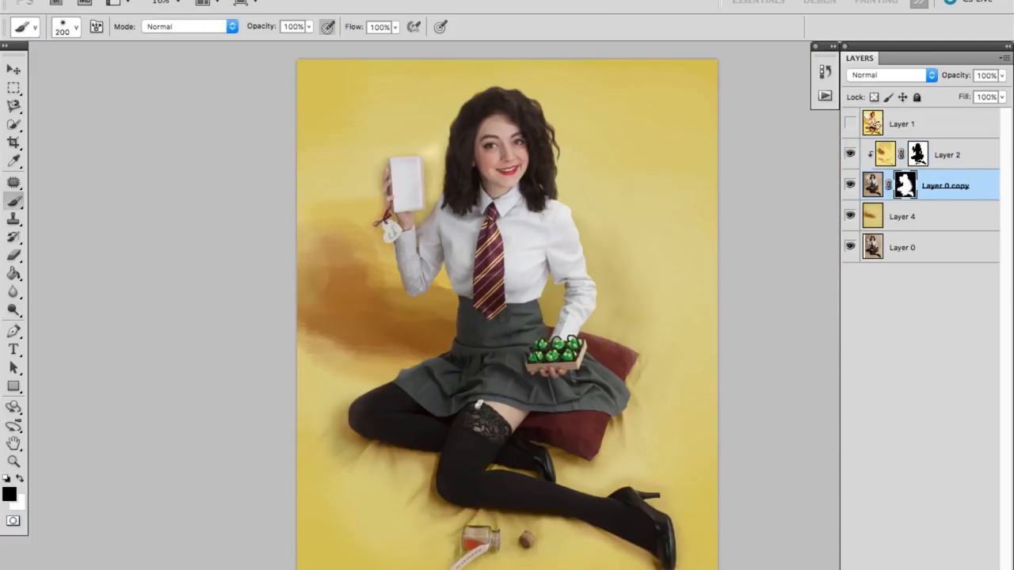
pyautogui.click(947, 155)
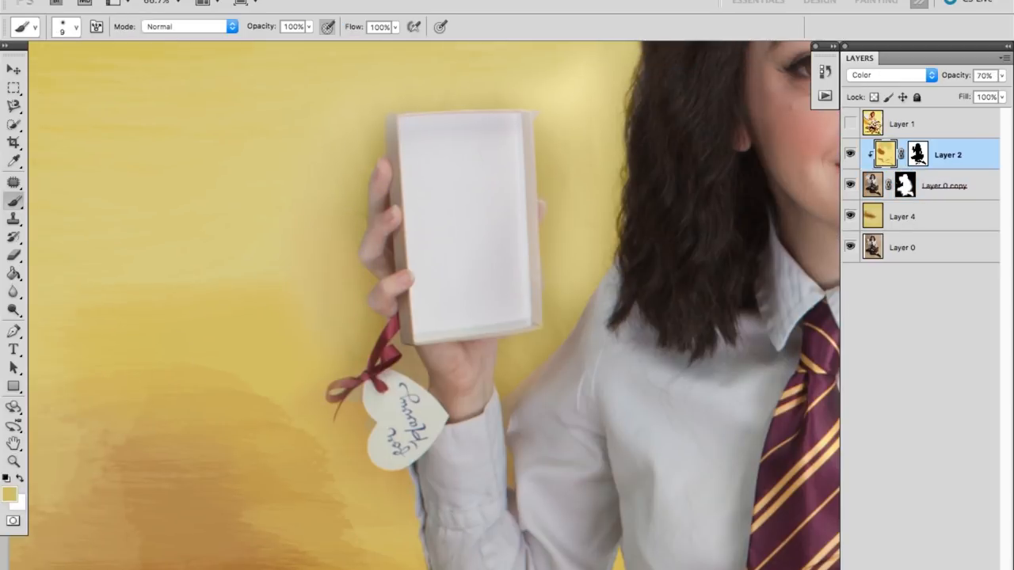
pyautogui.click(944, 186)
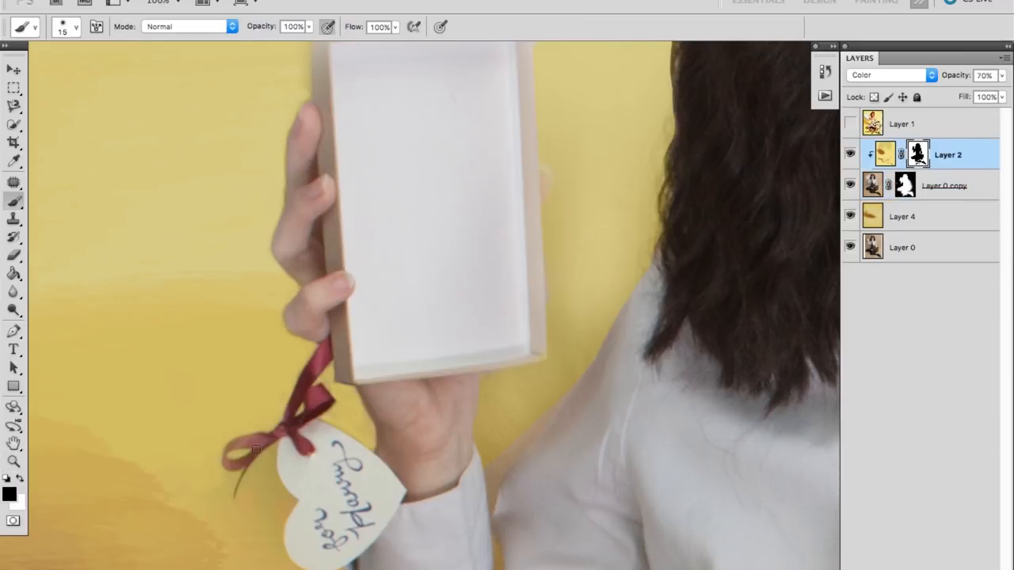
# Step: Duplicate Layer 0 as Layer 0 copy 2 and apply a 1.0 px Gaussian Blur
pyautogui.click(945, 185)
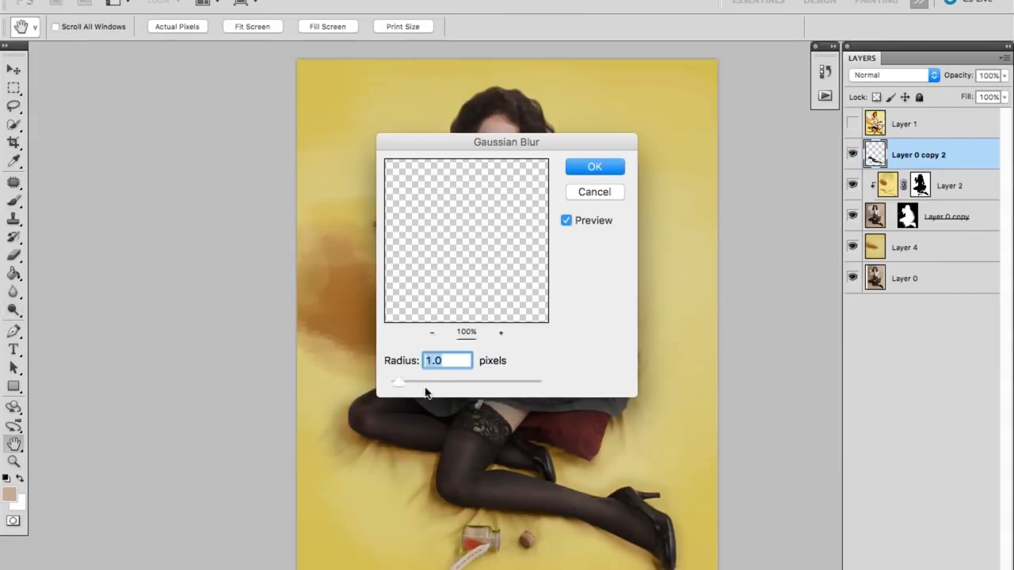
pyautogui.click(594, 166)
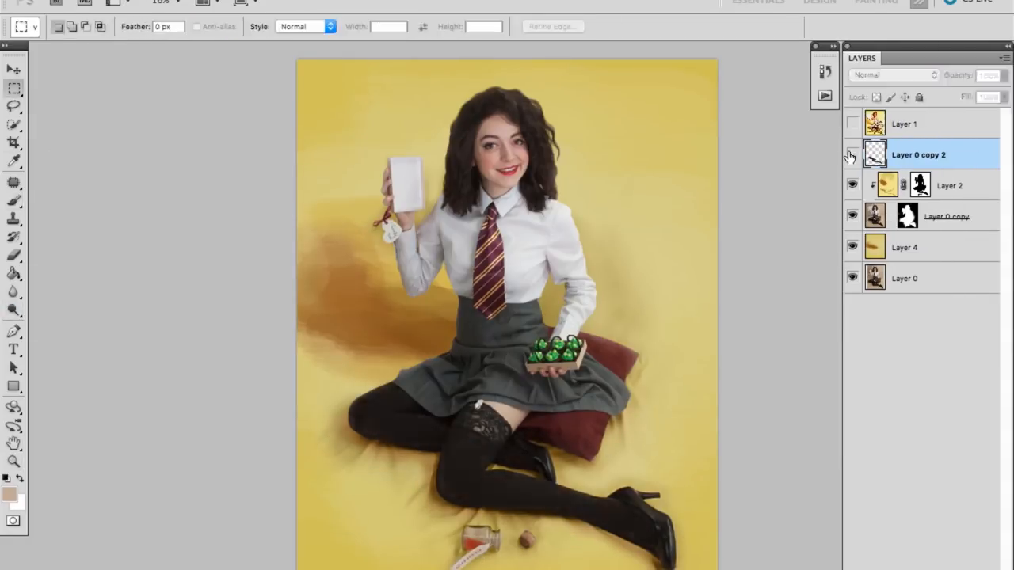
pyautogui.click(878, 186)
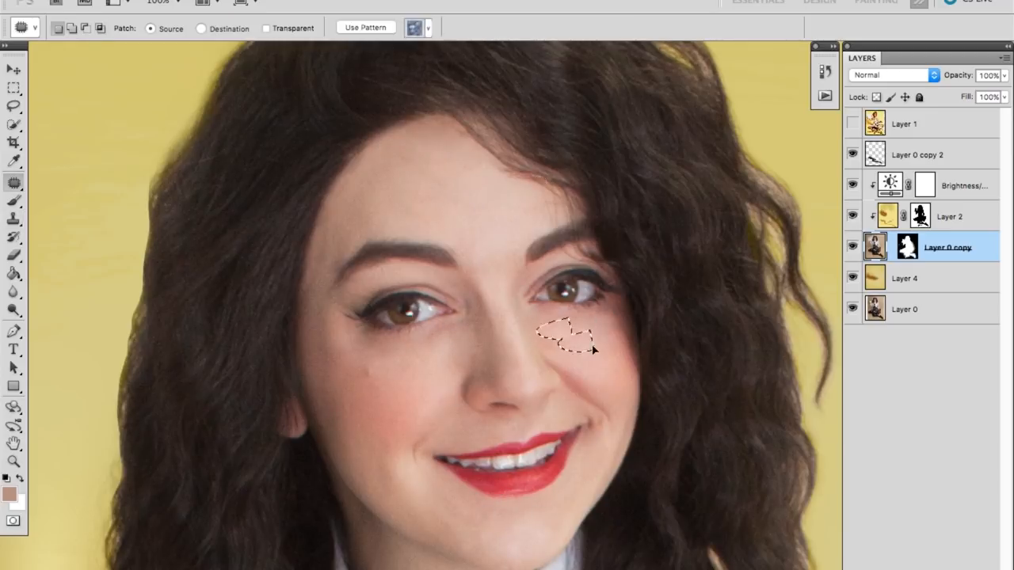
# Step: Patch the skin under her eye and dodge her irises to brighten them
pyautogui.click(13, 309)
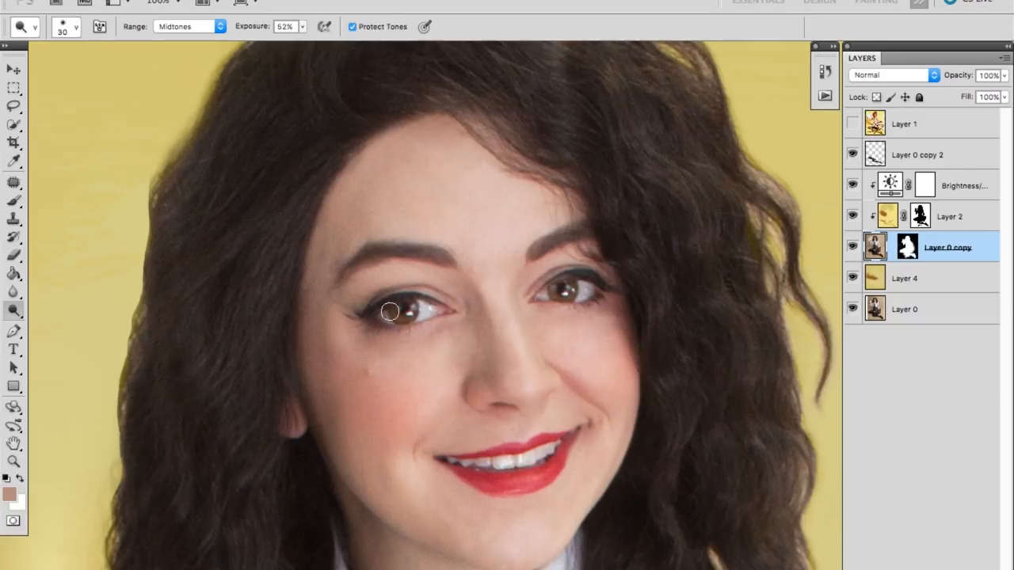
pyautogui.click(13, 219)
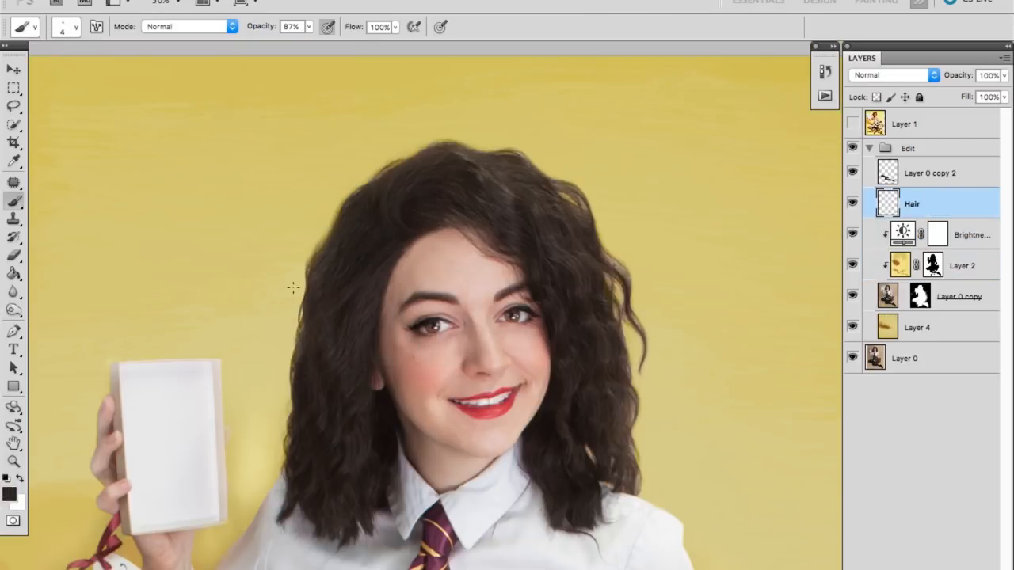
# Step: Liquify her hair outline longer and wavier, freezing the ends on her shoulders, and apply
pyautogui.click(12, 255)
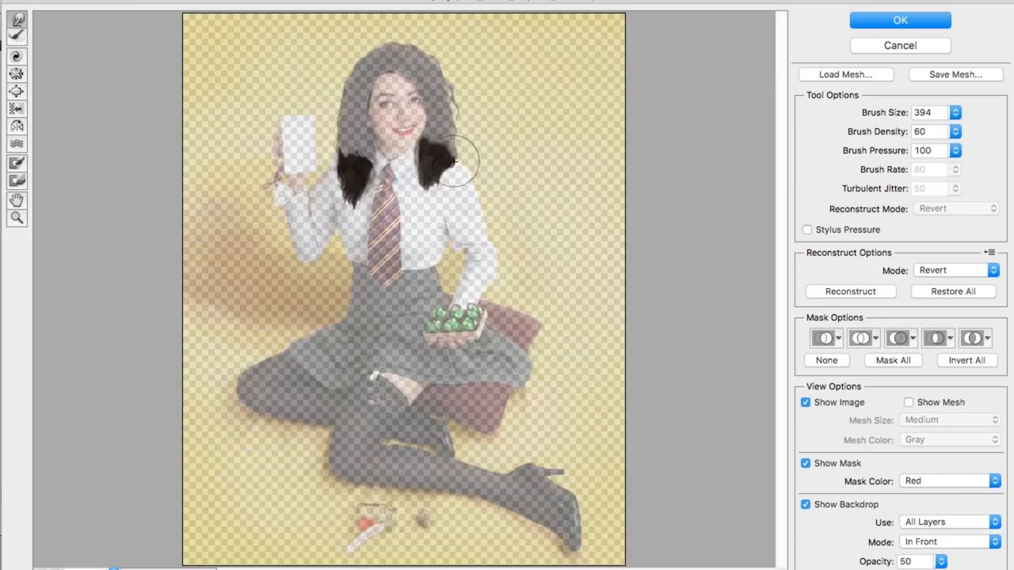
pyautogui.click(899, 19)
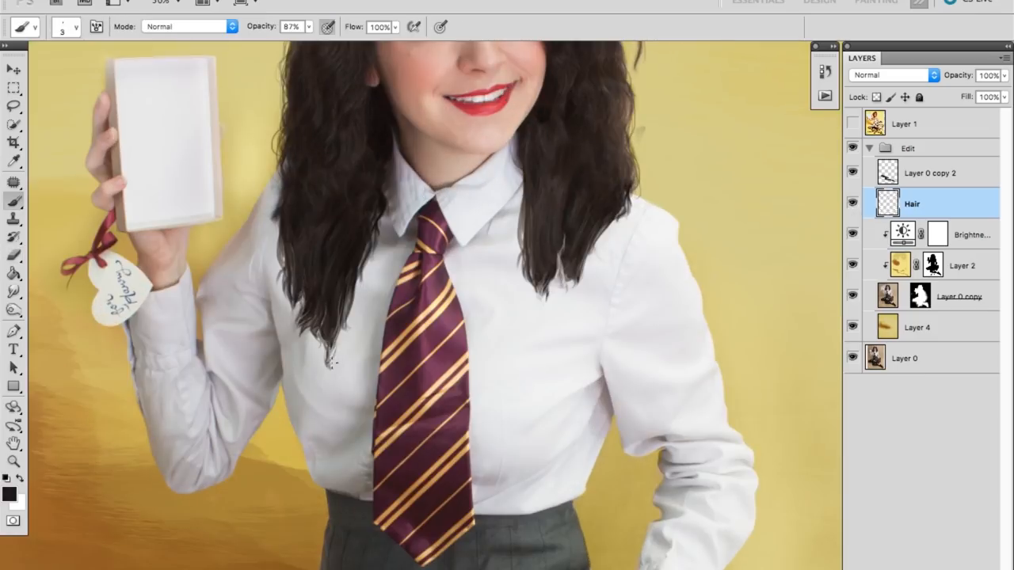